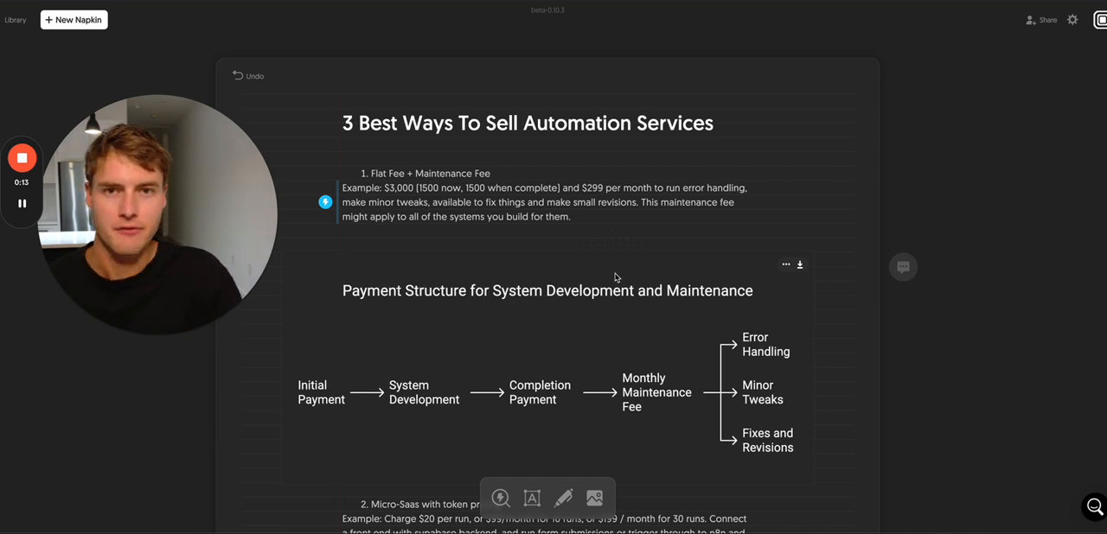
pyautogui.moveTo(511, 231)
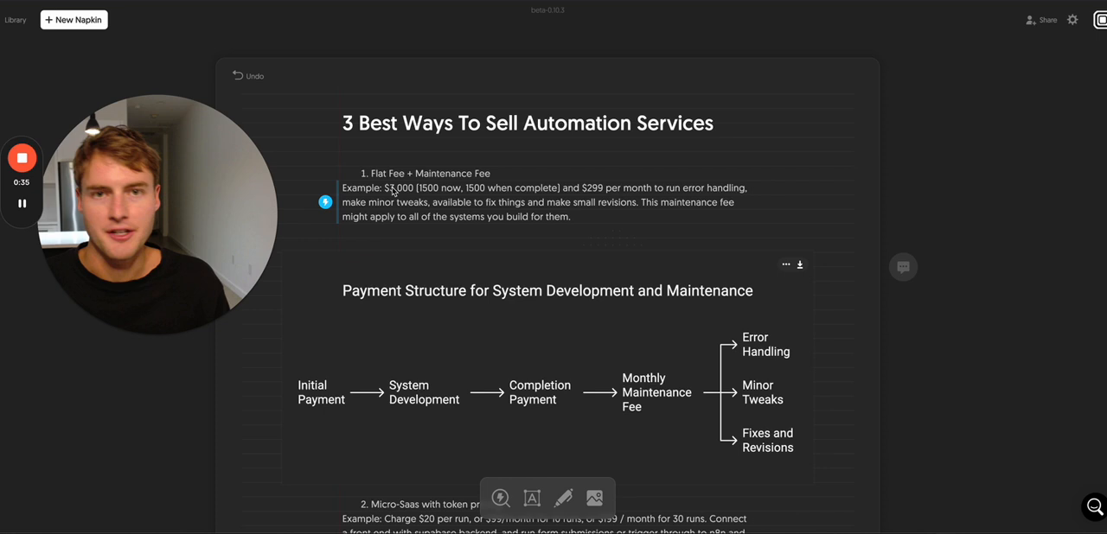
pyautogui.moveTo(322, 184)
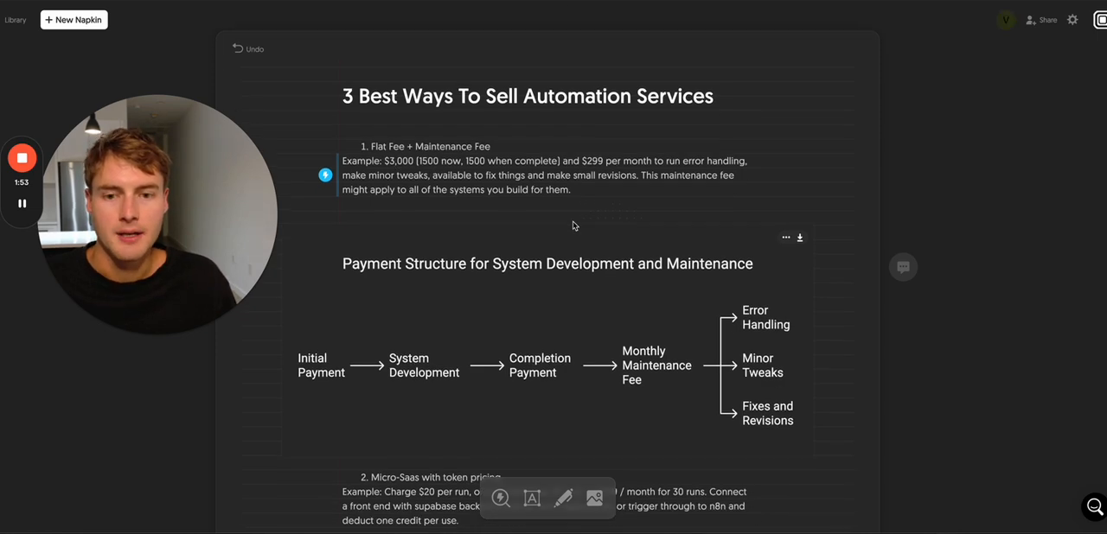
pyautogui.scroll(-3)
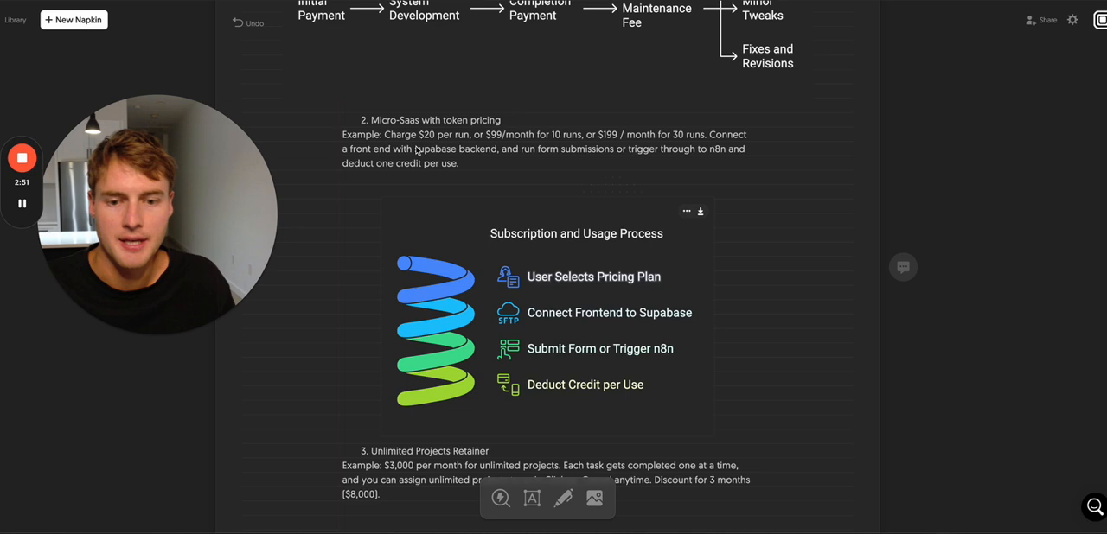
pyautogui.moveTo(513, 246)
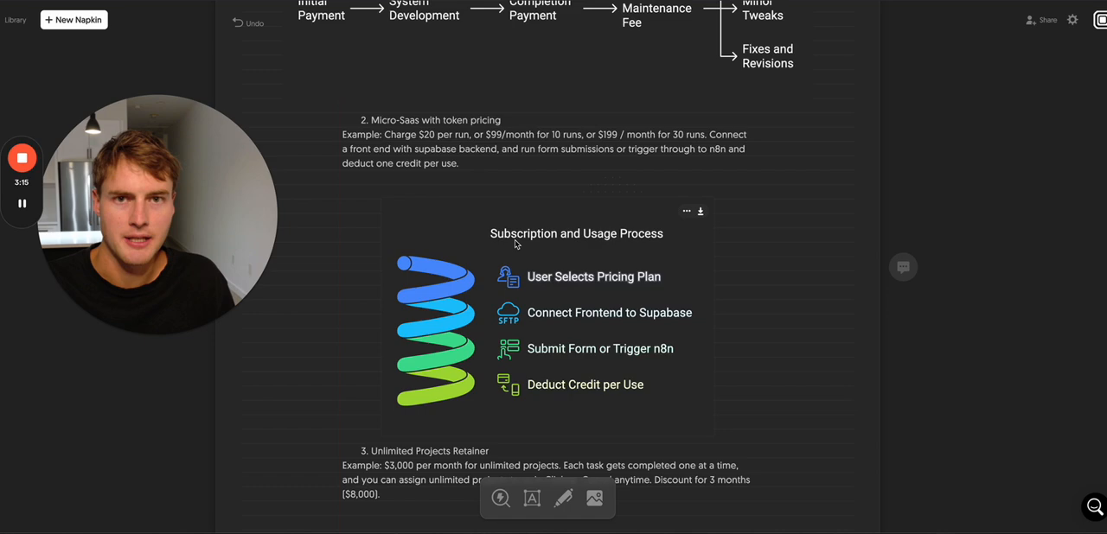
pyautogui.scroll(-3)
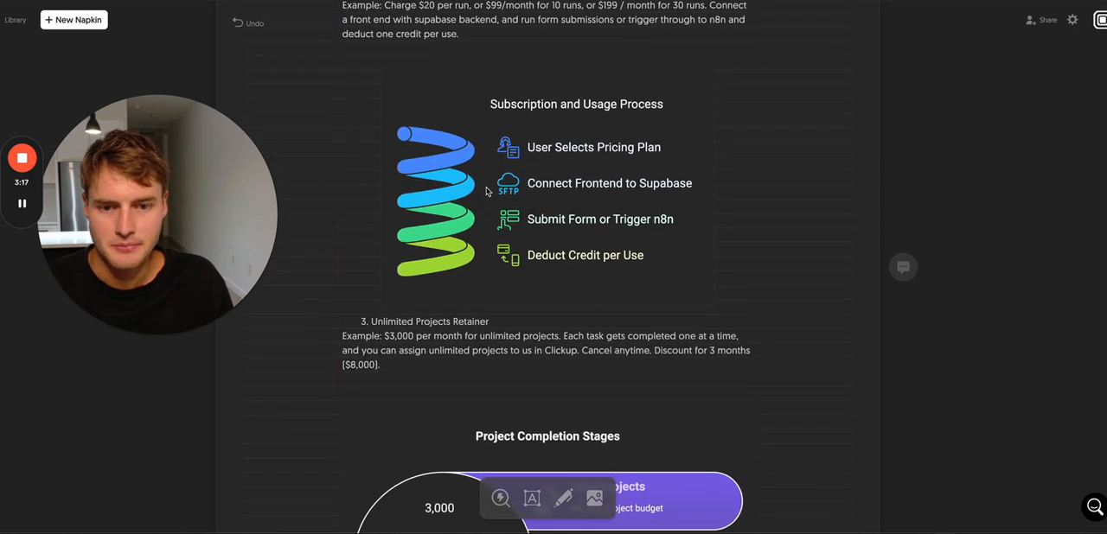
pyautogui.scroll(3)
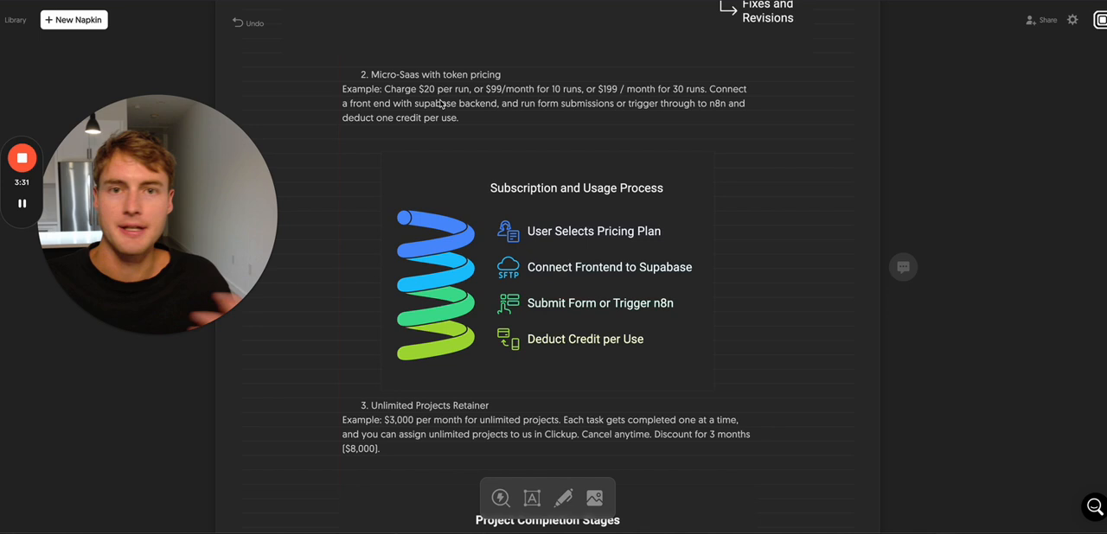
pyautogui.moveTo(510, 158)
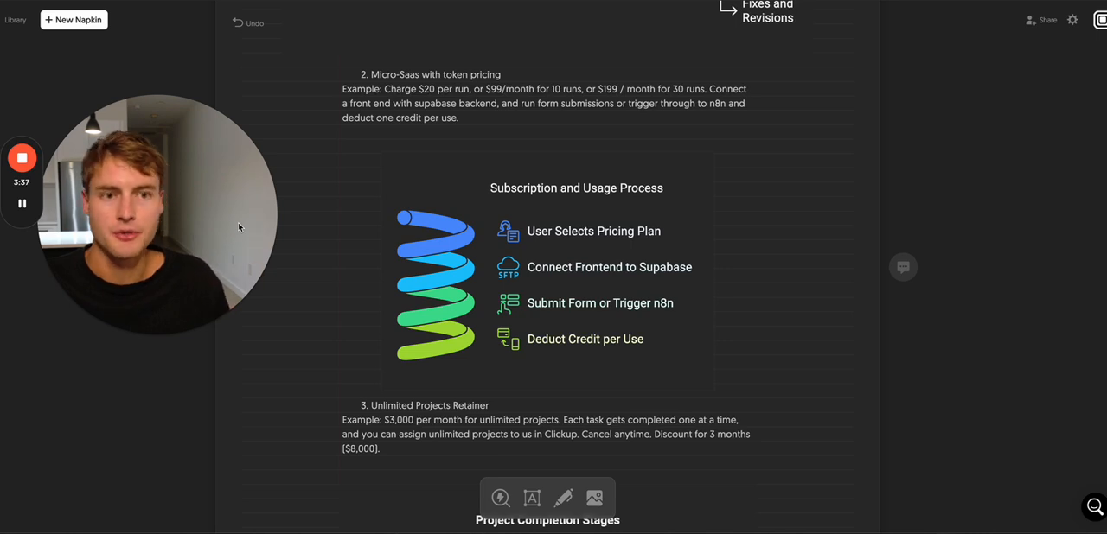
pyautogui.scroll(-3)
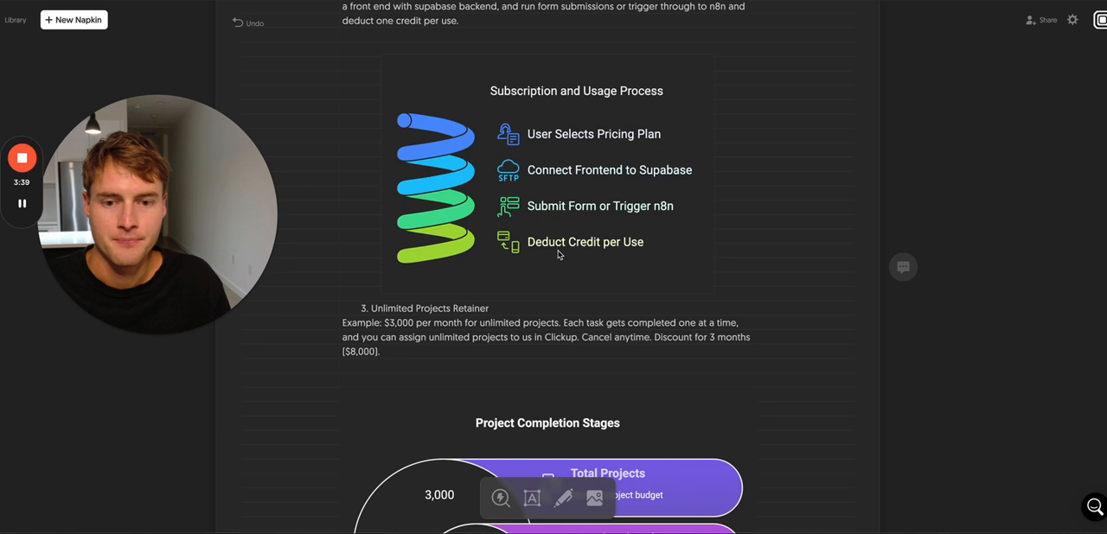
pyautogui.scroll(-3)
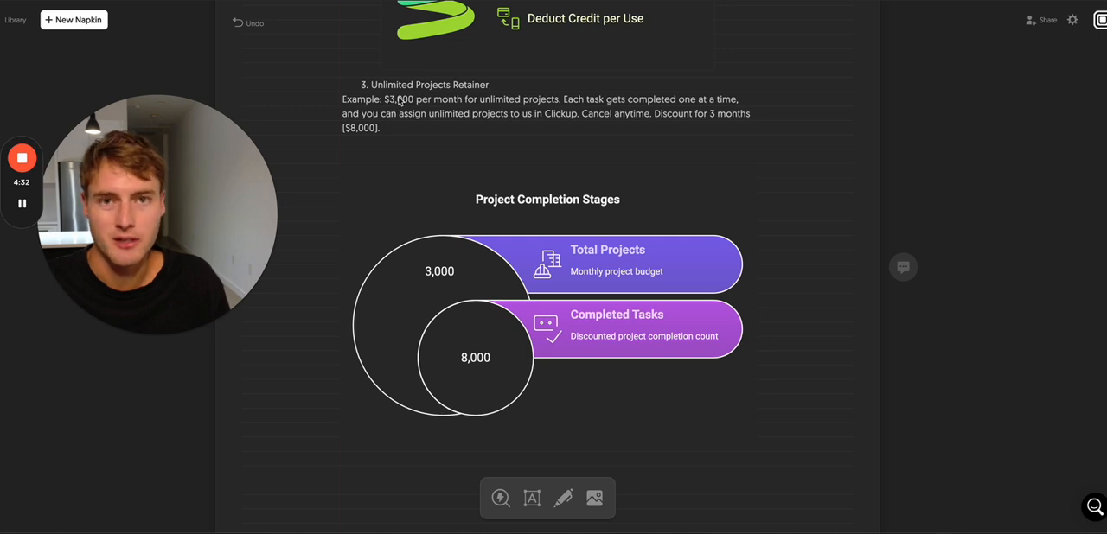
pyautogui.moveTo(410, 146)
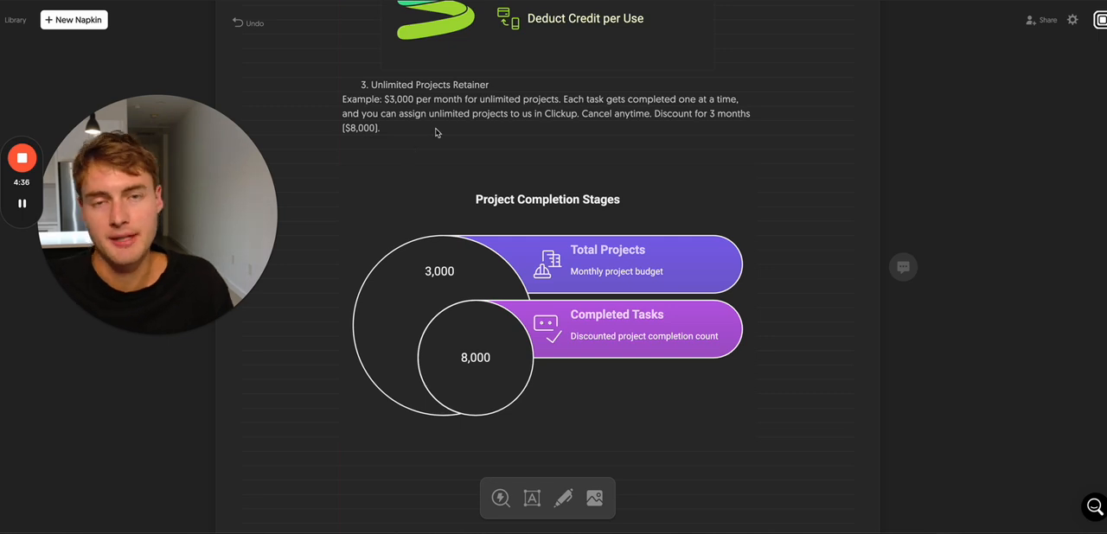
pyautogui.scroll(3)
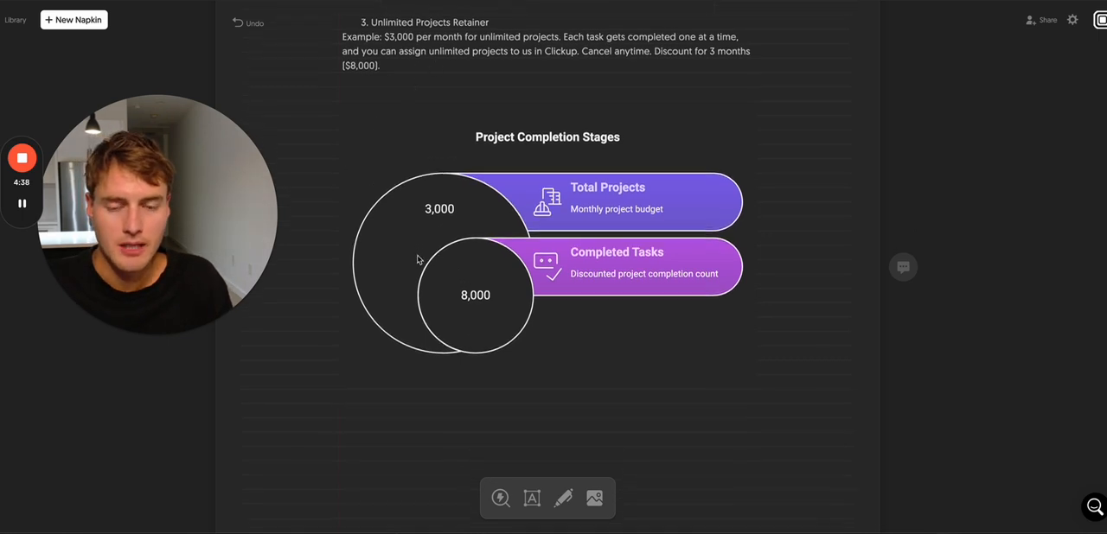
pyautogui.scroll(3)
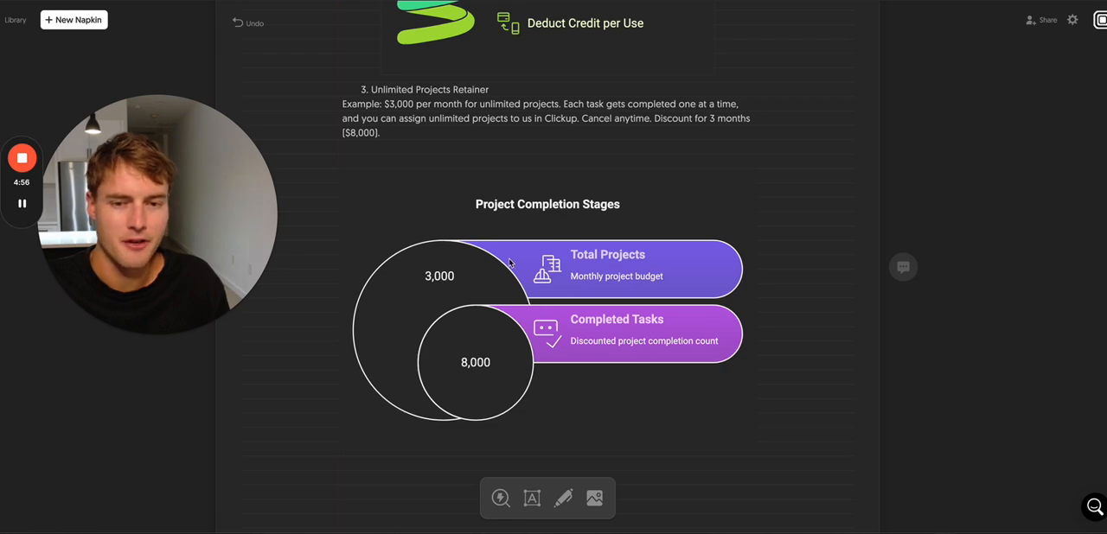
pyautogui.scroll(3)
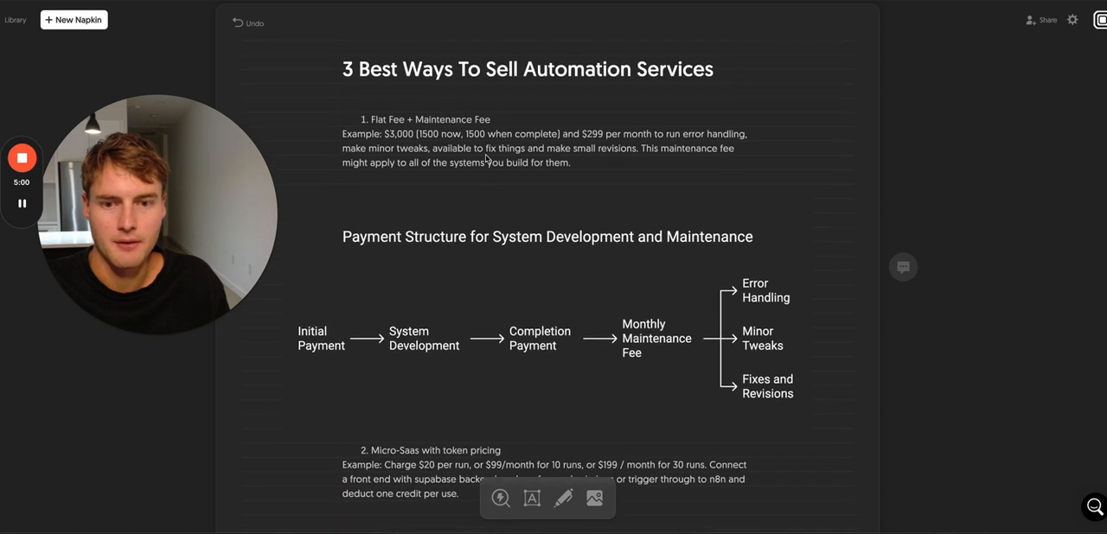
pyautogui.scroll(-3)
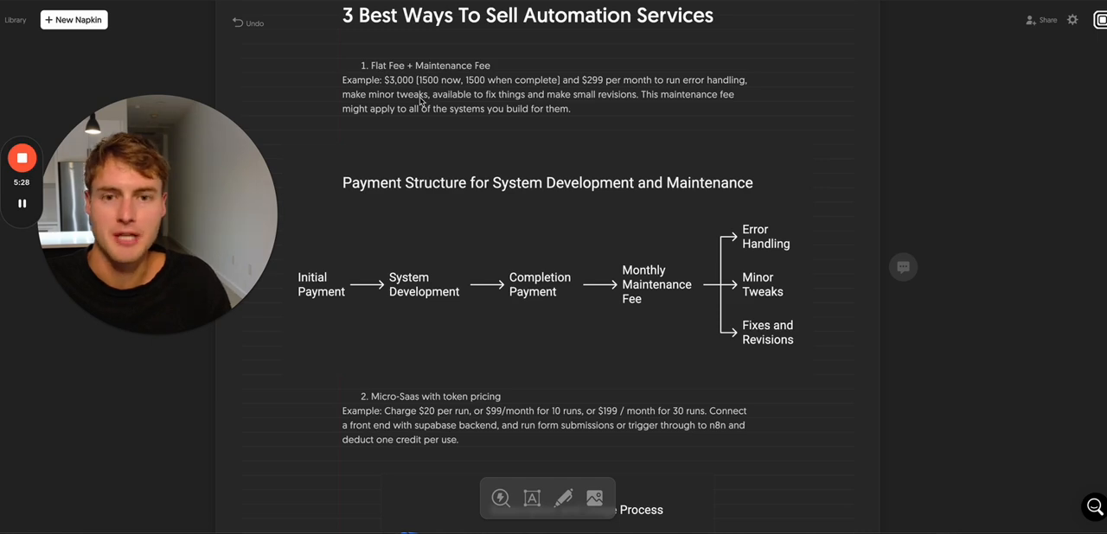
pyautogui.scroll(-3)
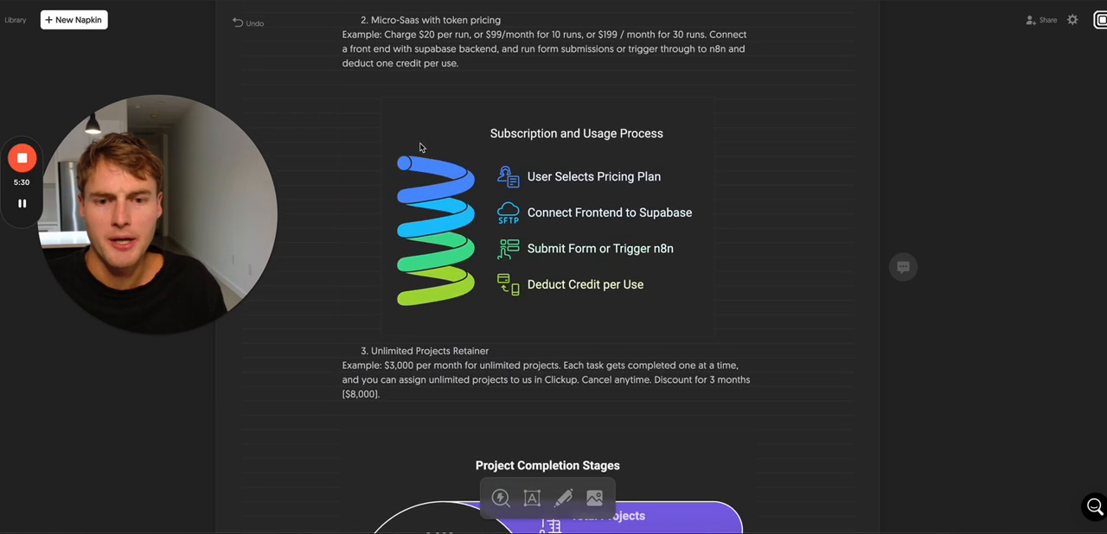
pyautogui.scroll(-3)
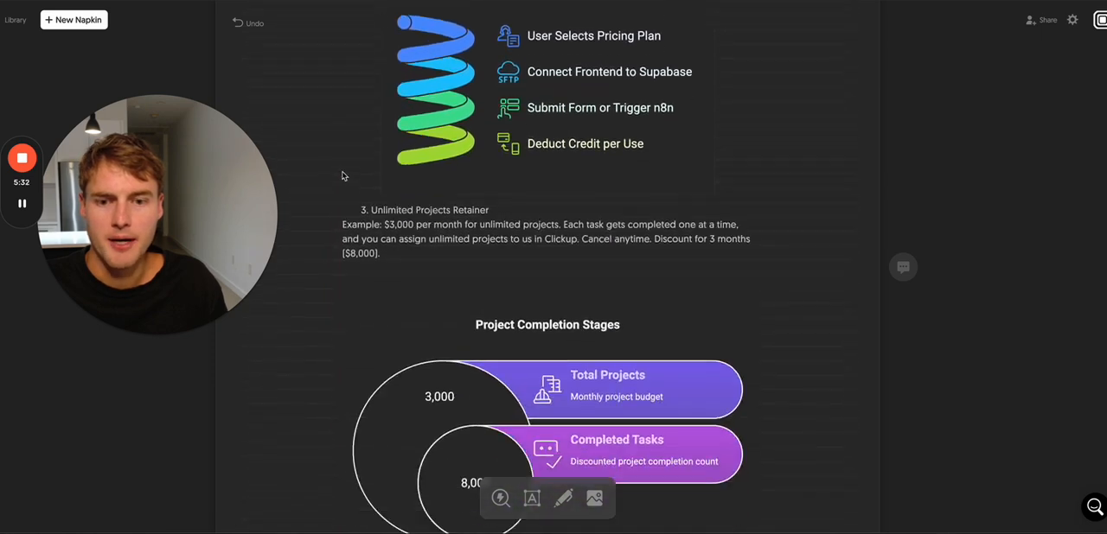
pyautogui.scroll(3)
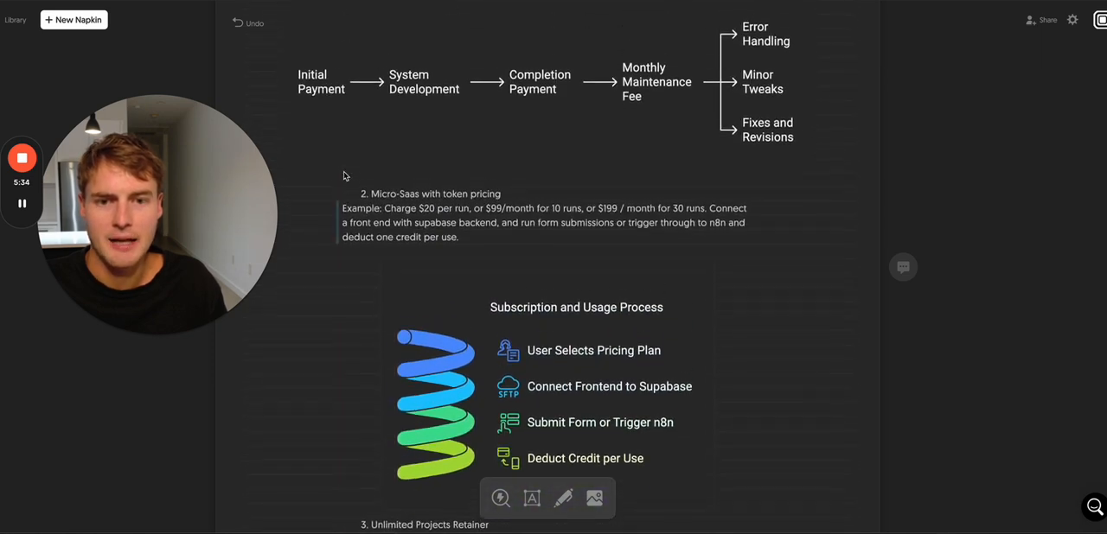
pyautogui.scroll(3)
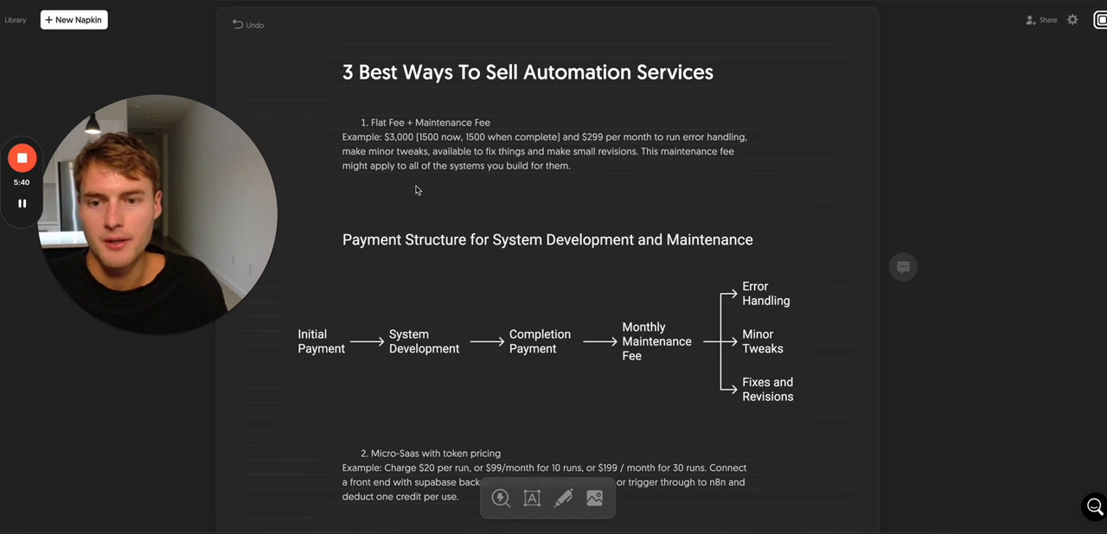
pyautogui.scroll(-3)
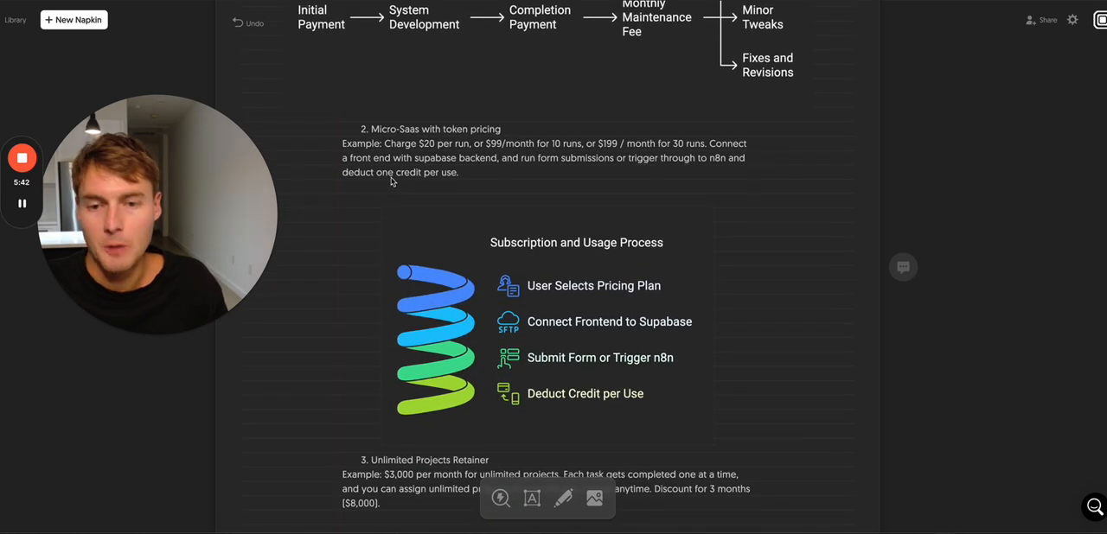
pyautogui.scroll(-3)
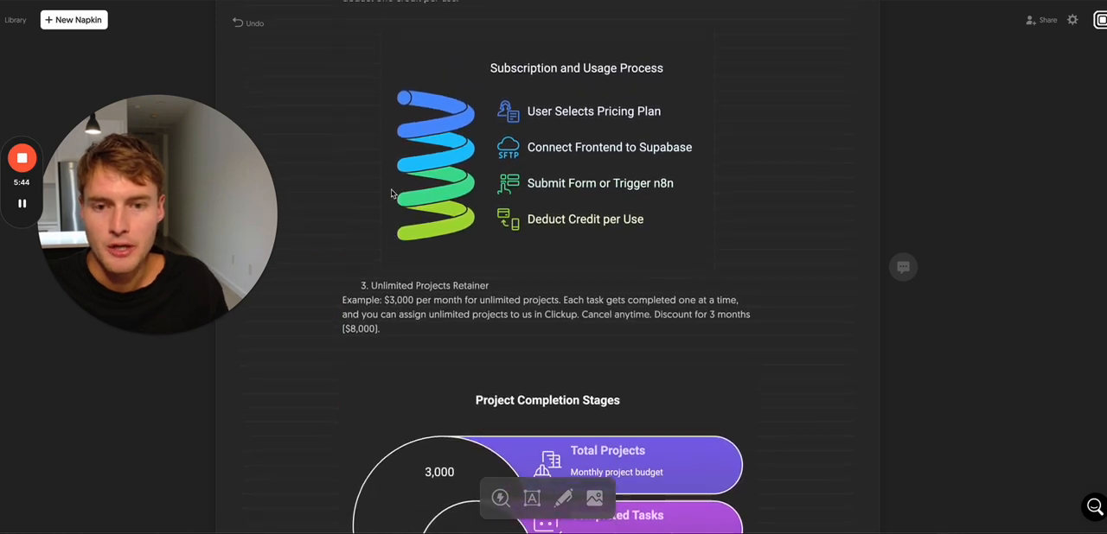
pyautogui.scroll(3)
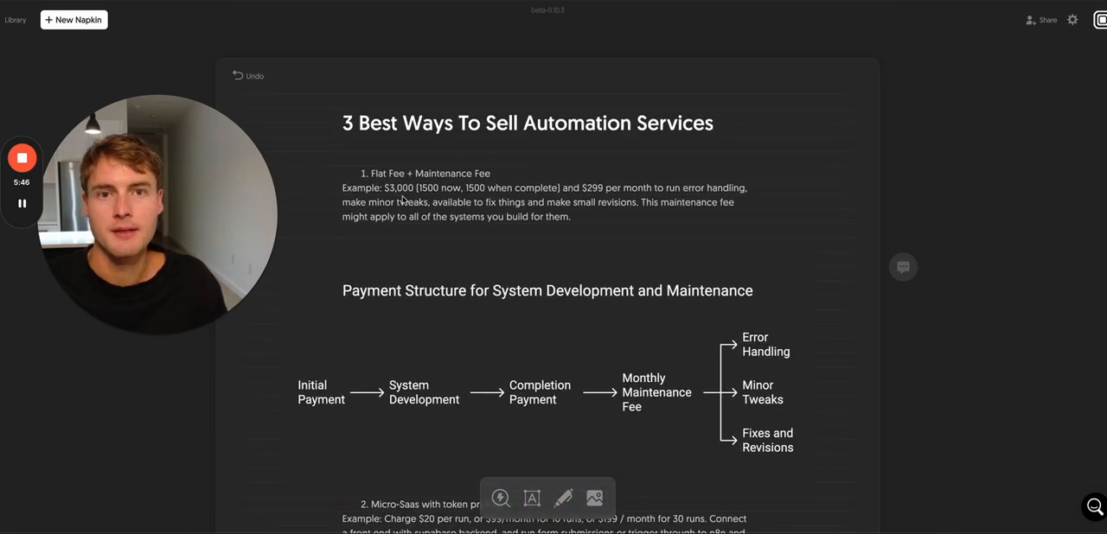